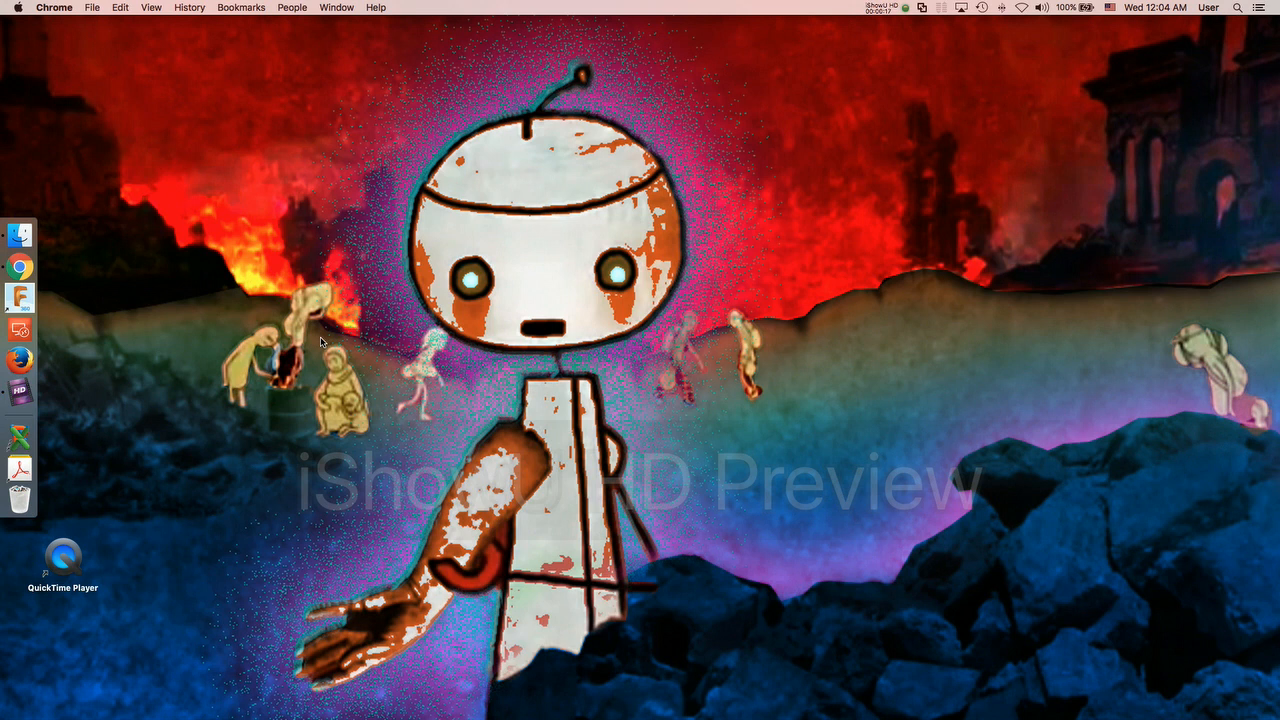
pyautogui.moveTo(116, 558)
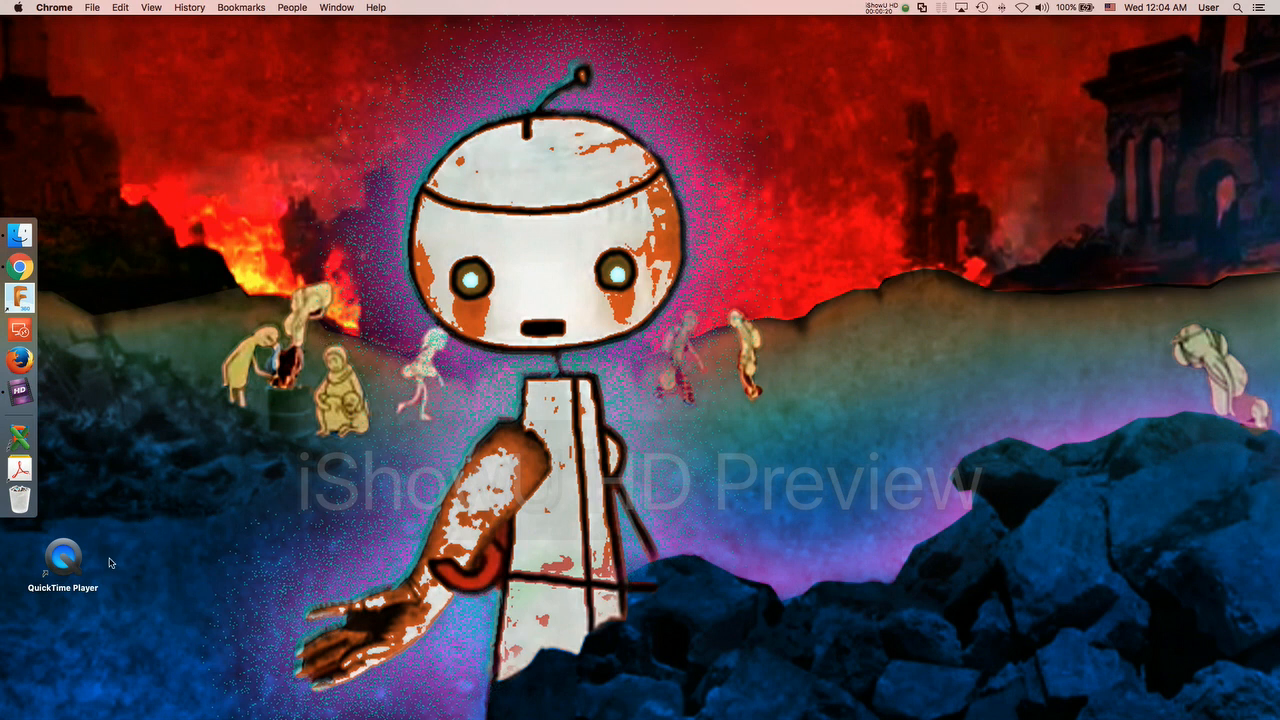
pyautogui.moveTo(558, 458)
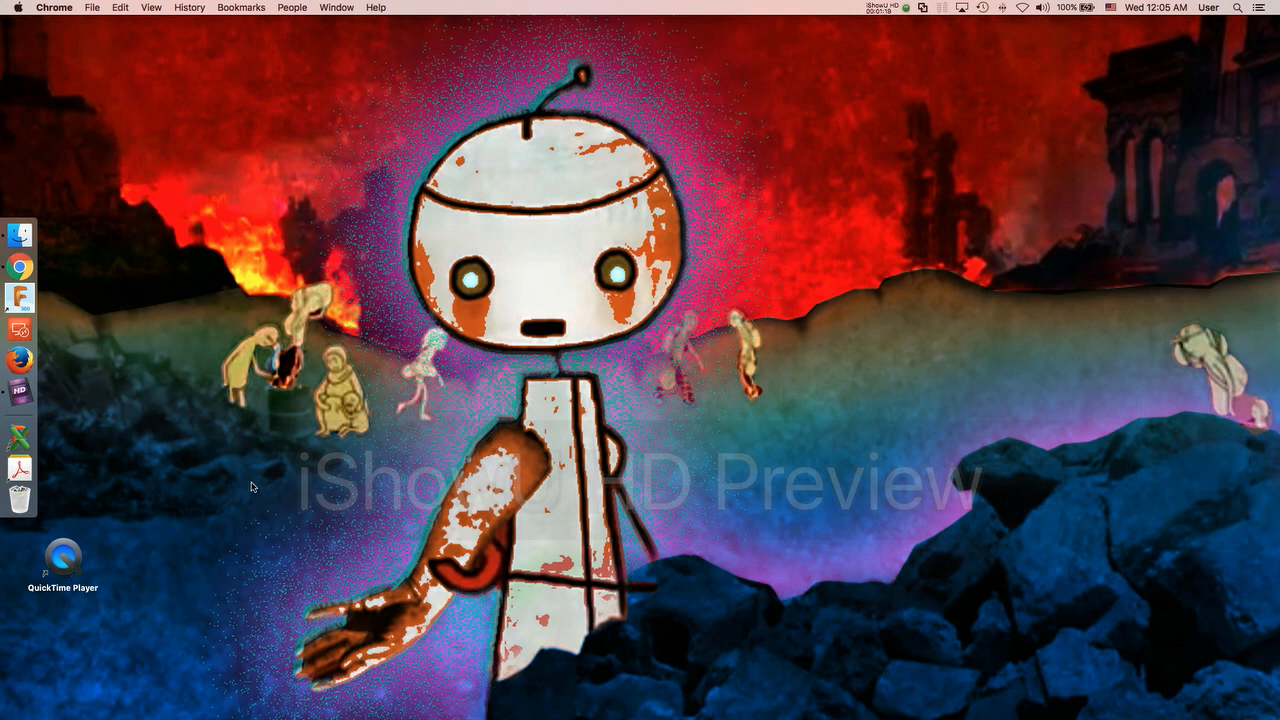
pyautogui.moveTo(68, 272)
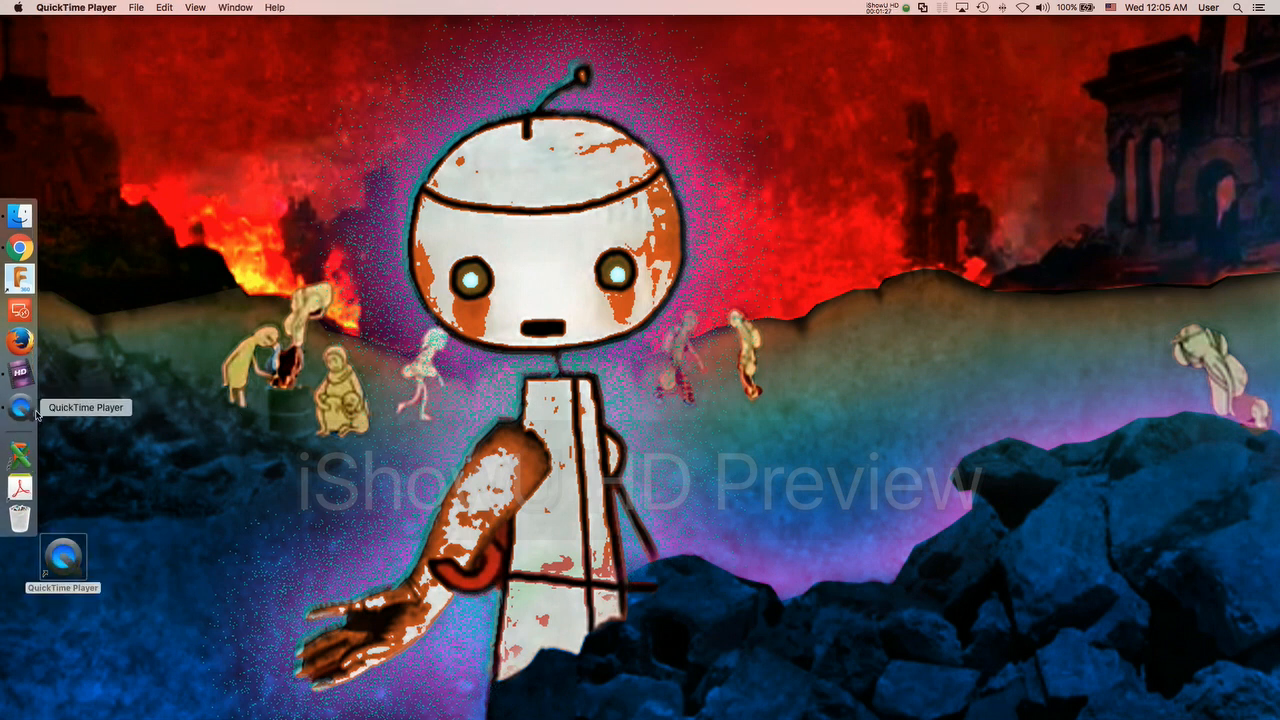
pyautogui.moveTo(18, 246)
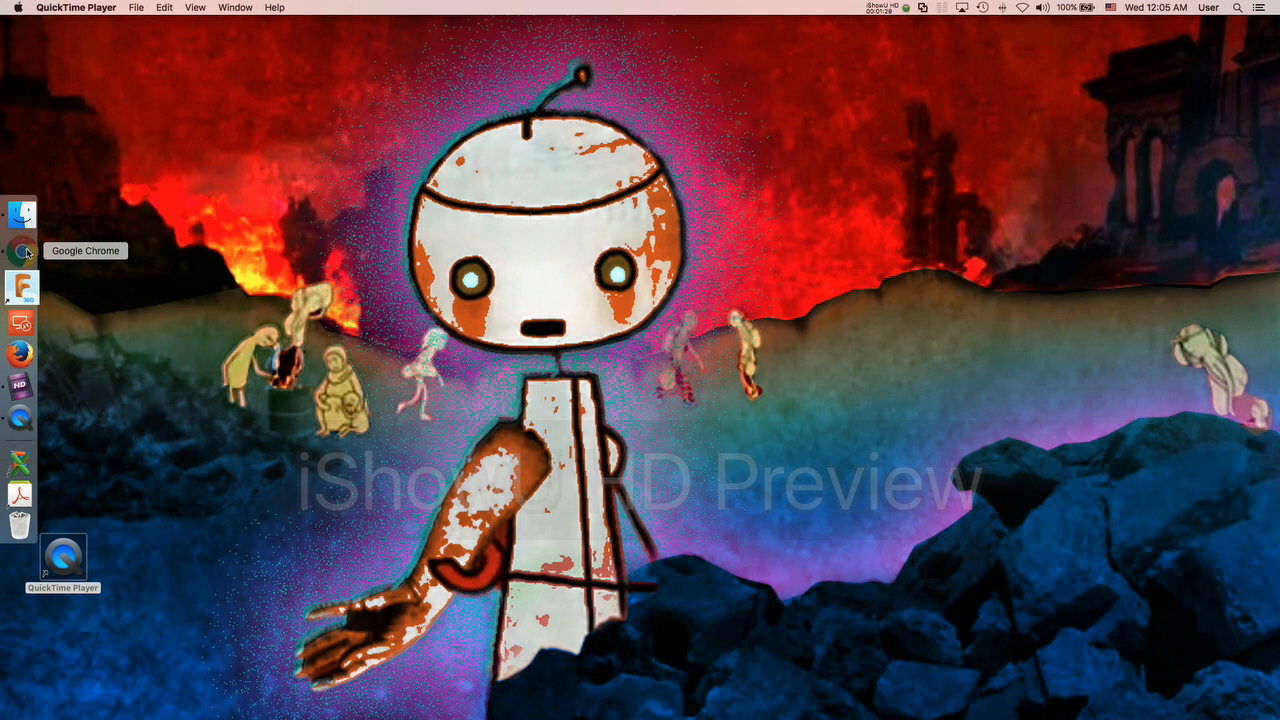
# Bring the Lobby-Parts Google Slides presentation to the front in Chrome.
pyautogui.click(20, 250)
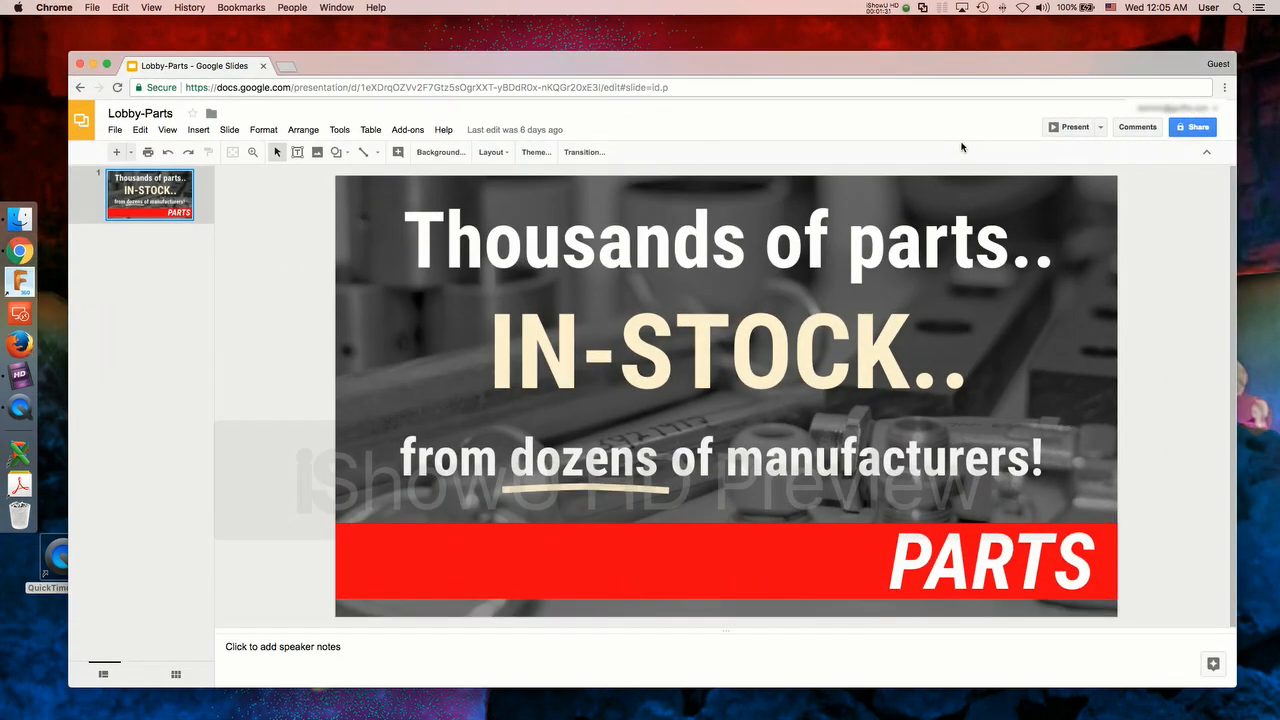
pyautogui.click(1068, 128)
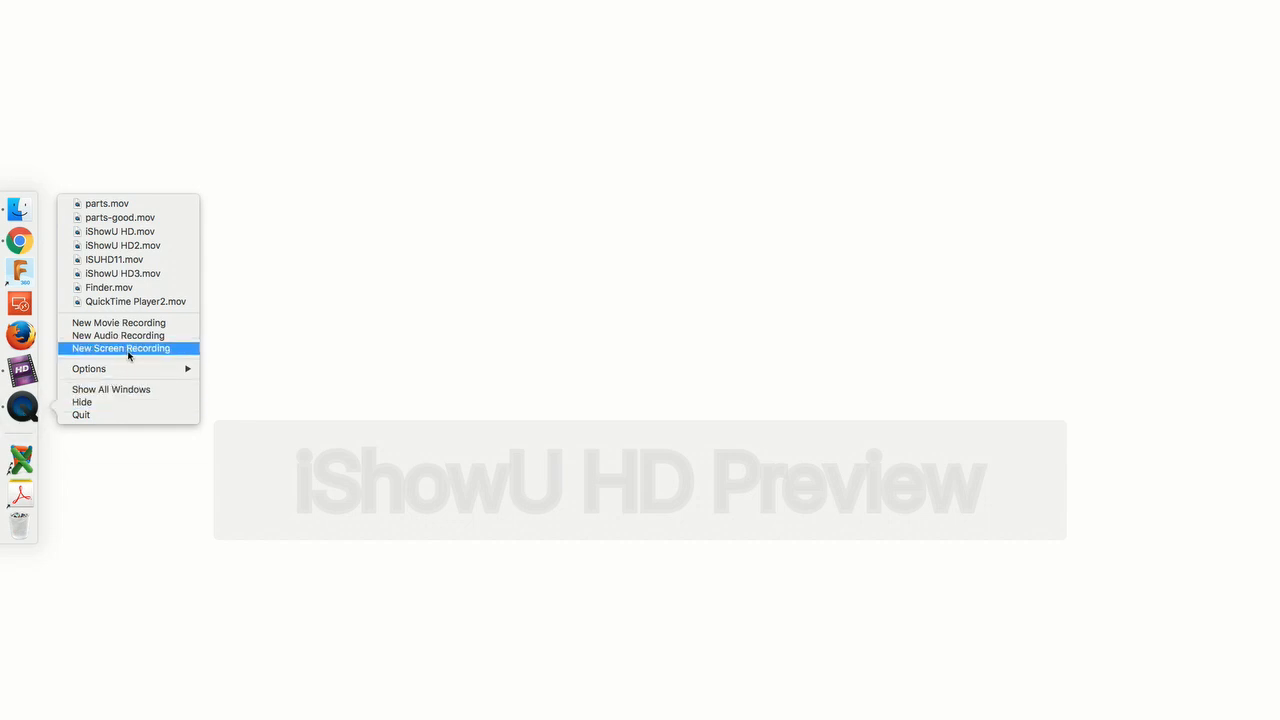
# Start a new QuickTime screen recording from the Dock.
pyautogui.click(120, 348)
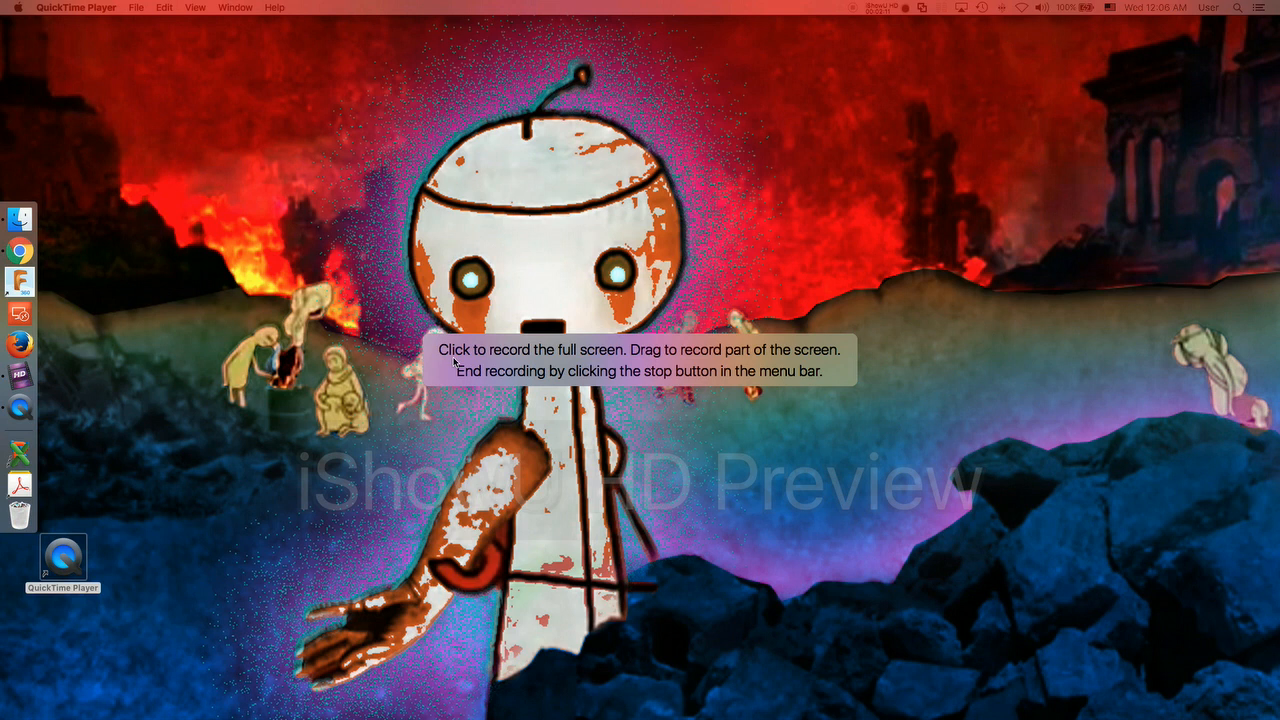
pyautogui.moveTo(444, 338)
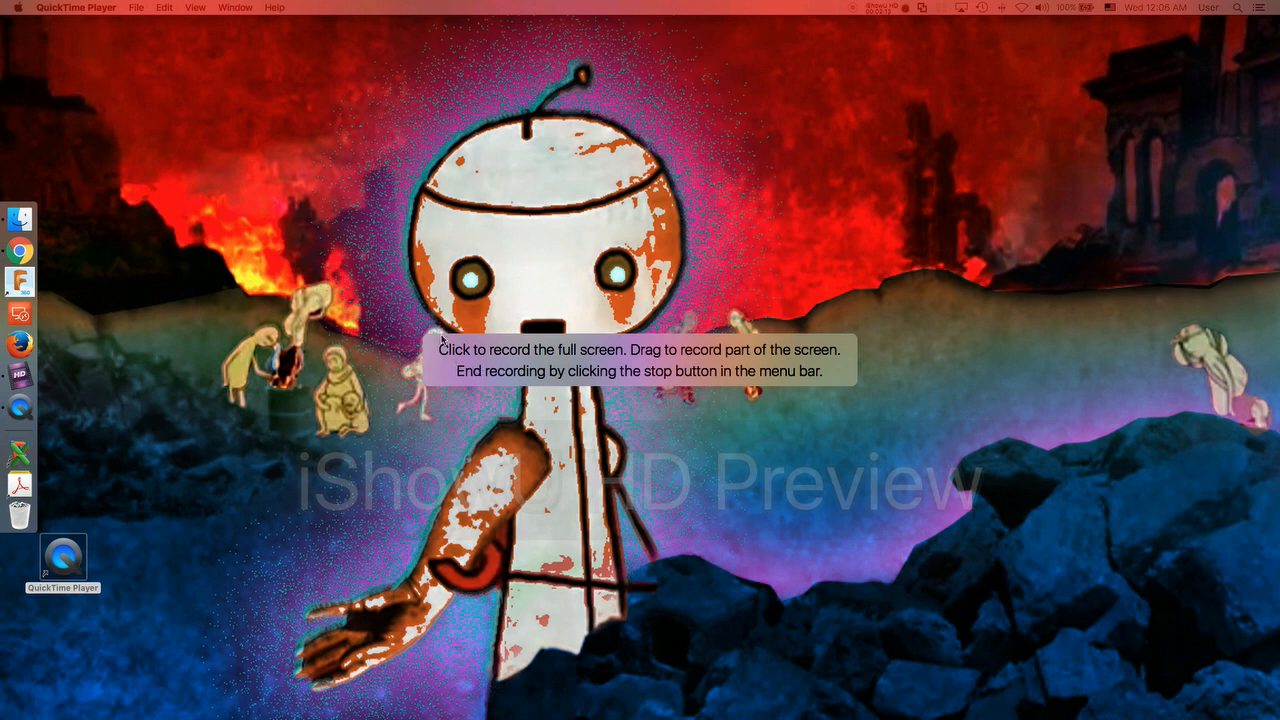
pyautogui.moveTo(1022, 296)
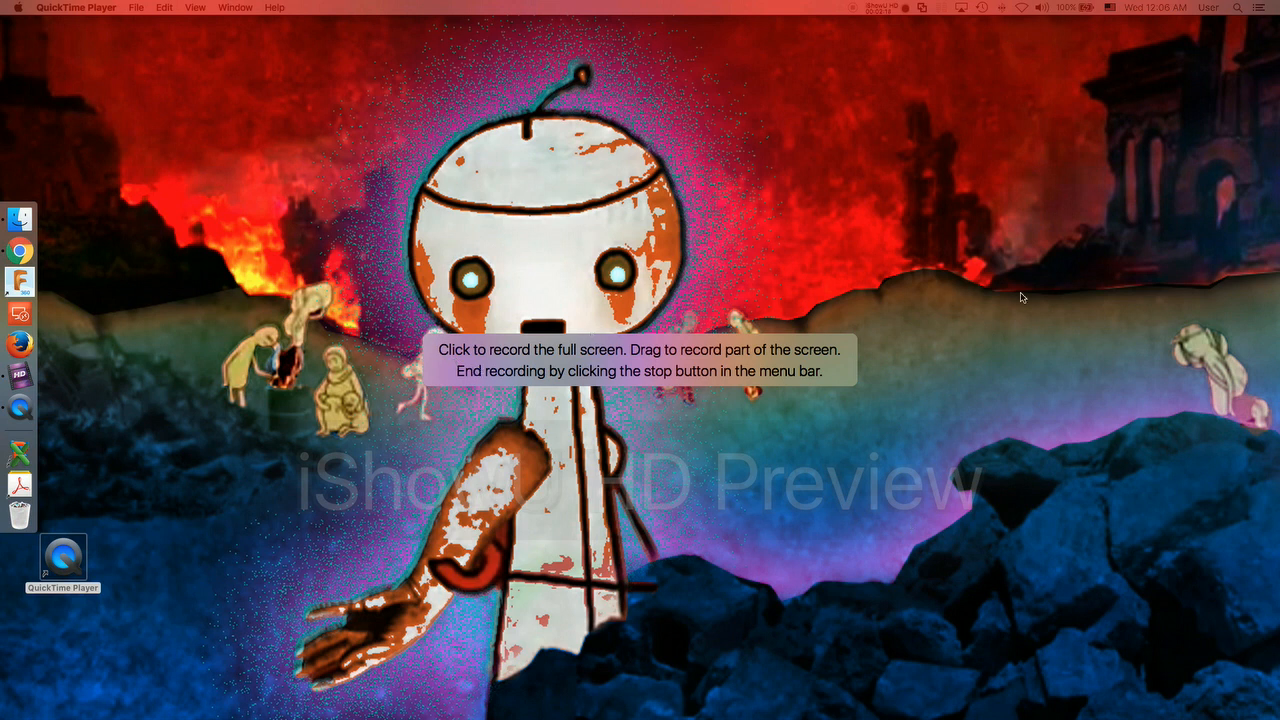
pyautogui.moveTo(718, 376)
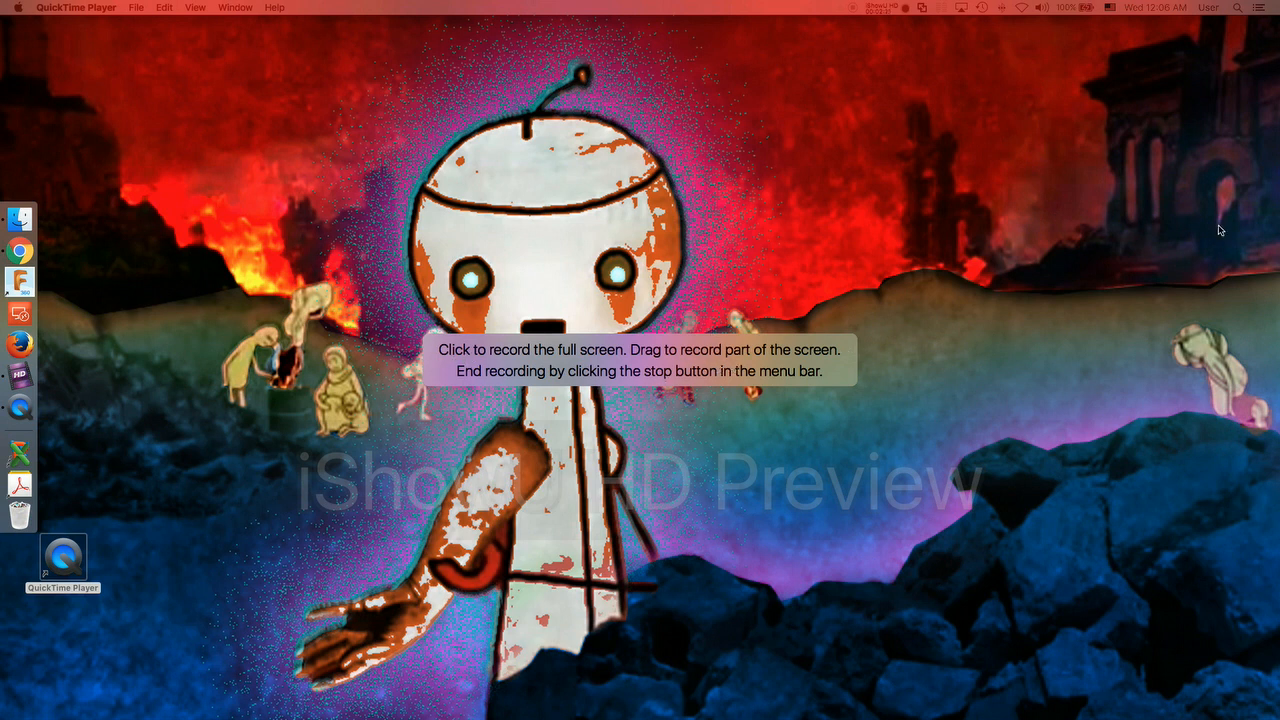
pyautogui.moveTo(1258, 228)
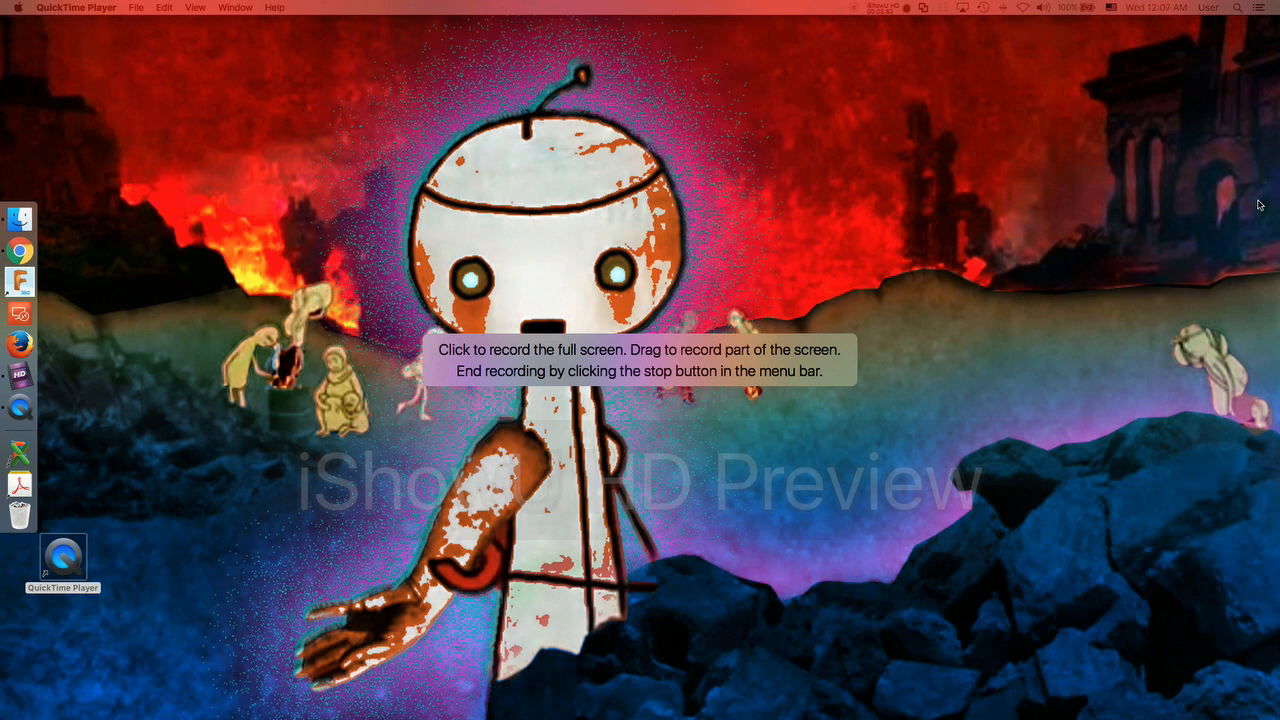
pyautogui.moveTo(1240, 206)
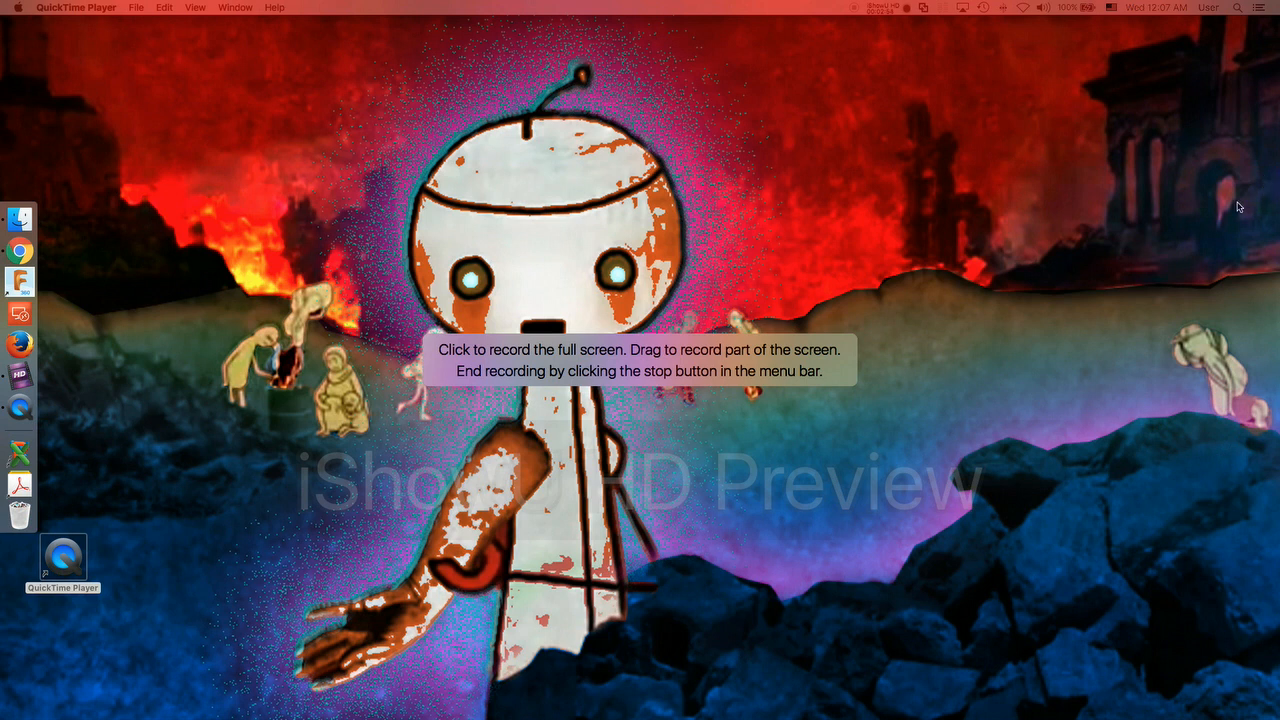
pyautogui.moveTo(1270, 172)
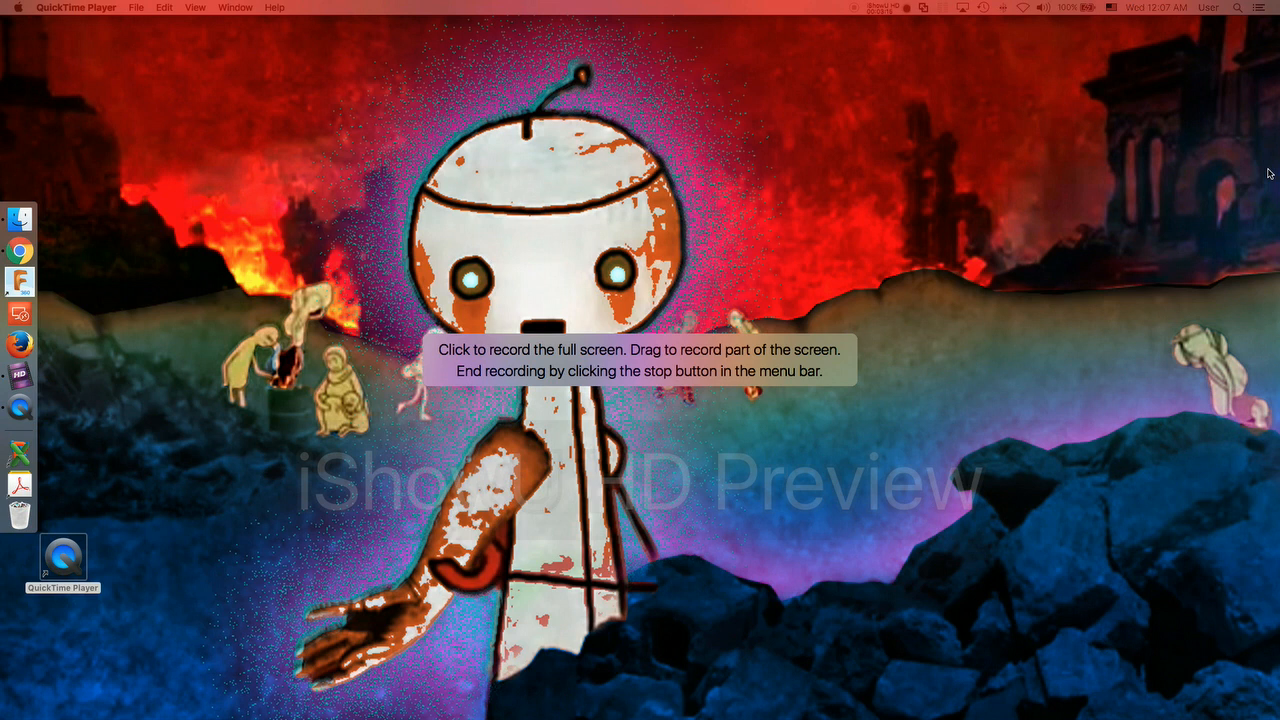
pyautogui.moveTo(1208, 224)
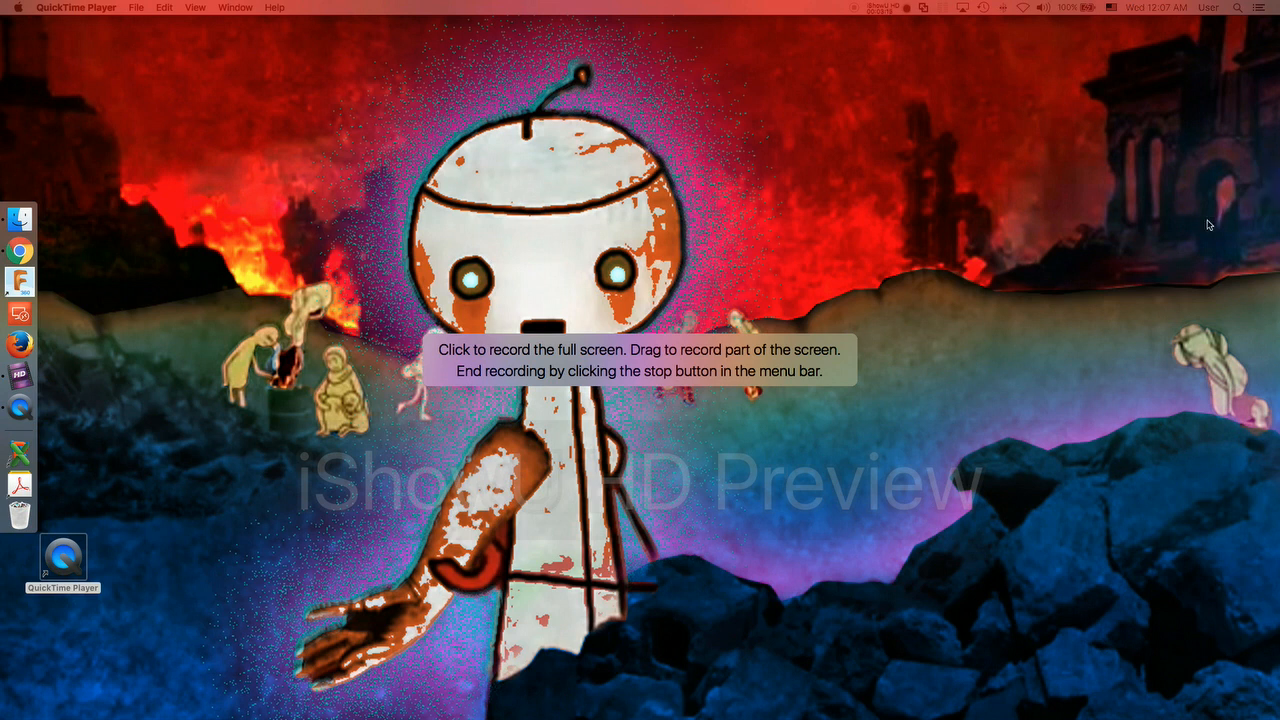
pyautogui.moveTo(1136, 230)
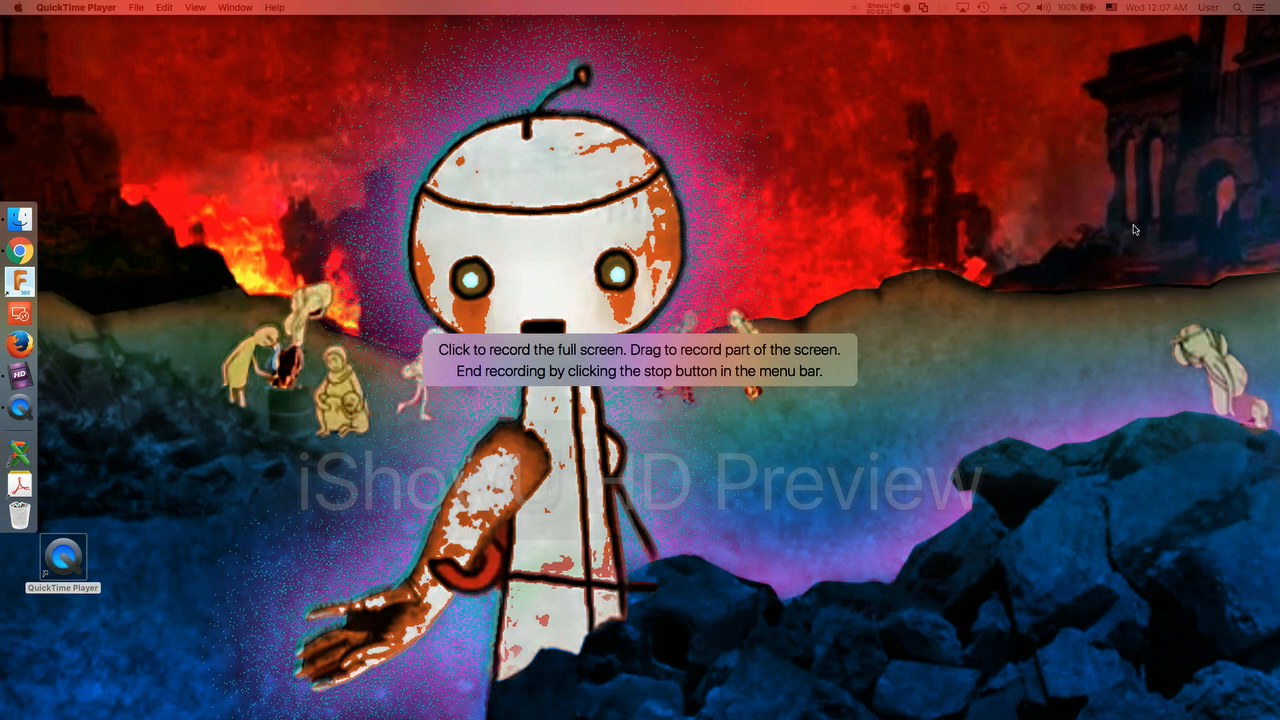
pyautogui.moveTo(1142, 228)
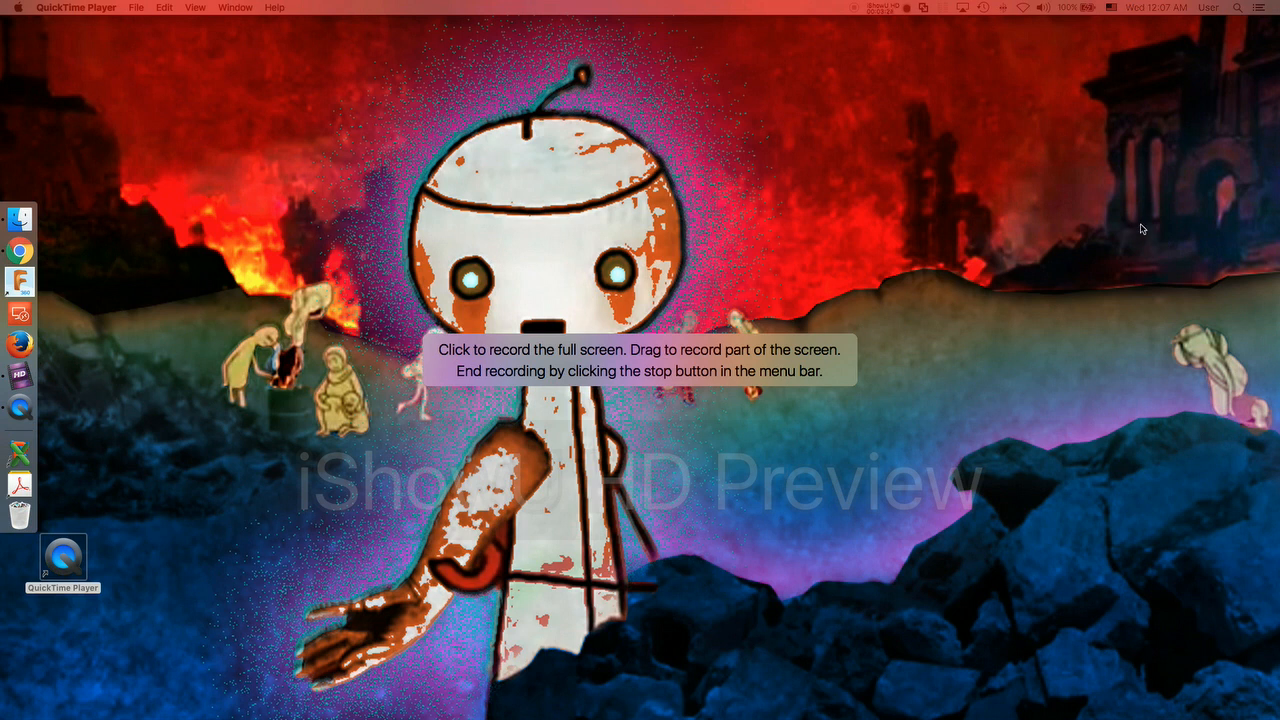
pyautogui.moveTo(1202, 158)
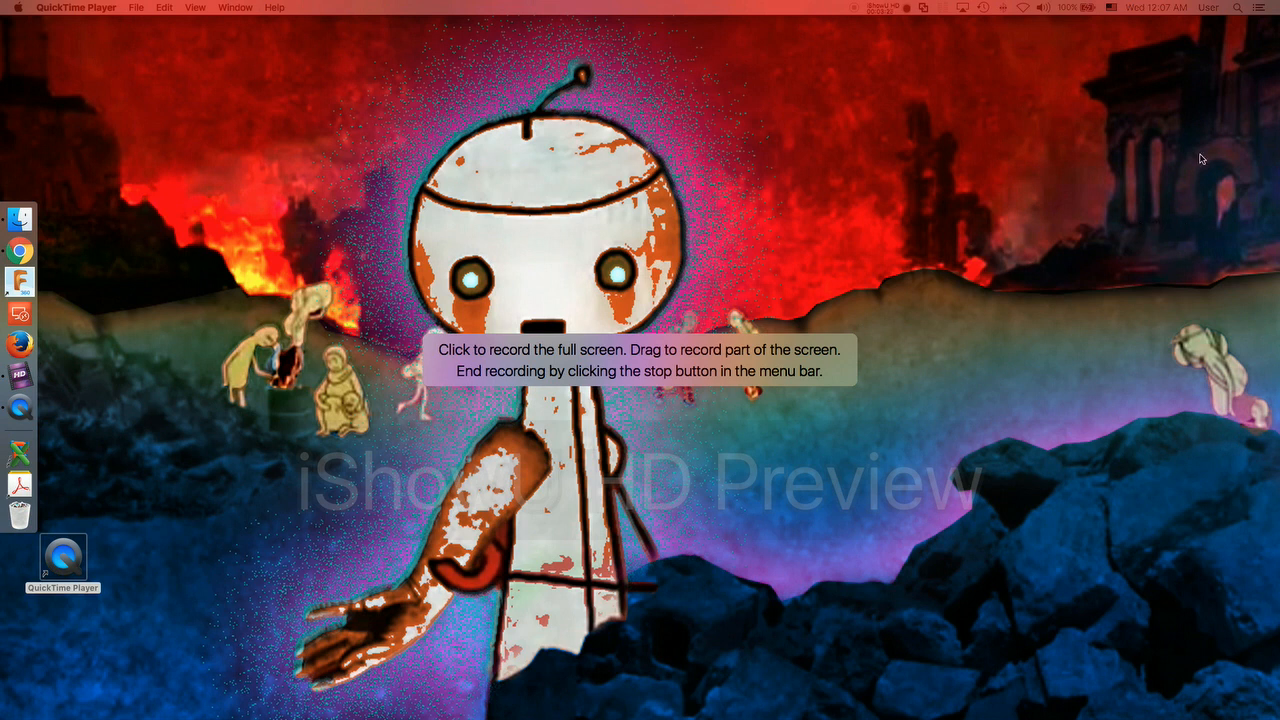
pyautogui.moveTo(1176, 238)
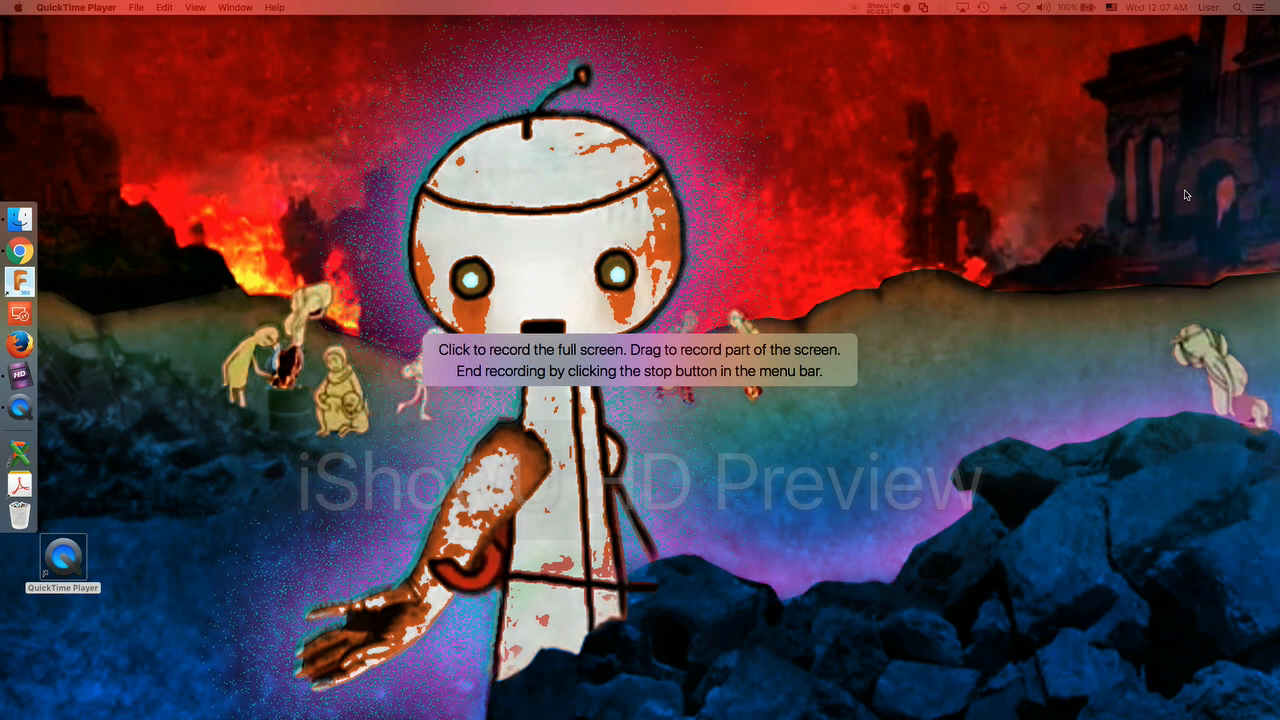
pyautogui.moveTo(1206, 168)
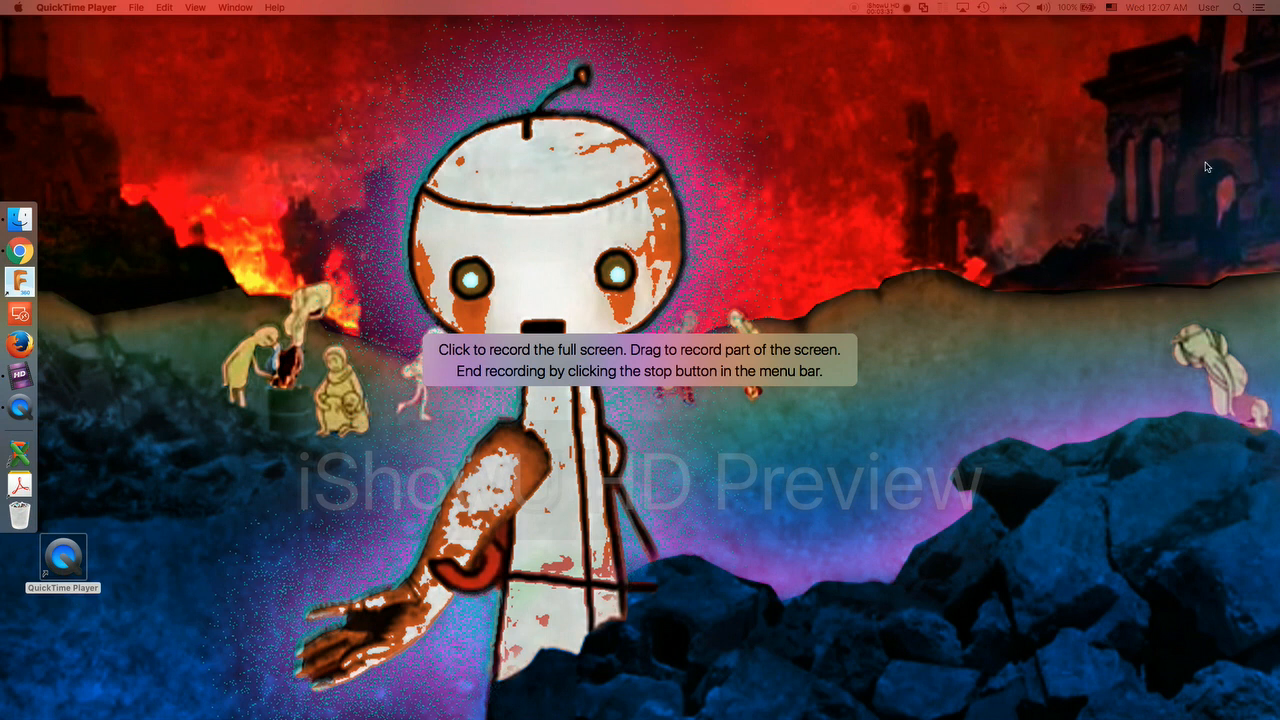
pyautogui.moveTo(1152, 232)
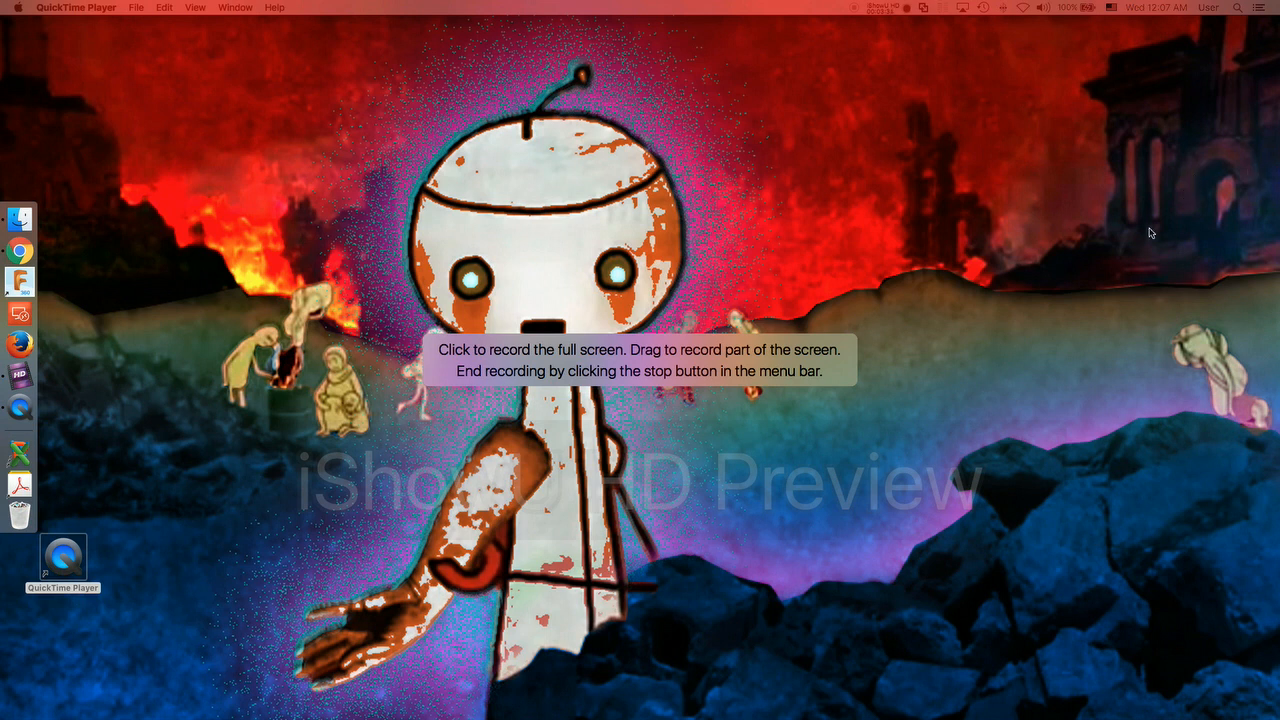
pyautogui.moveTo(1270, 190)
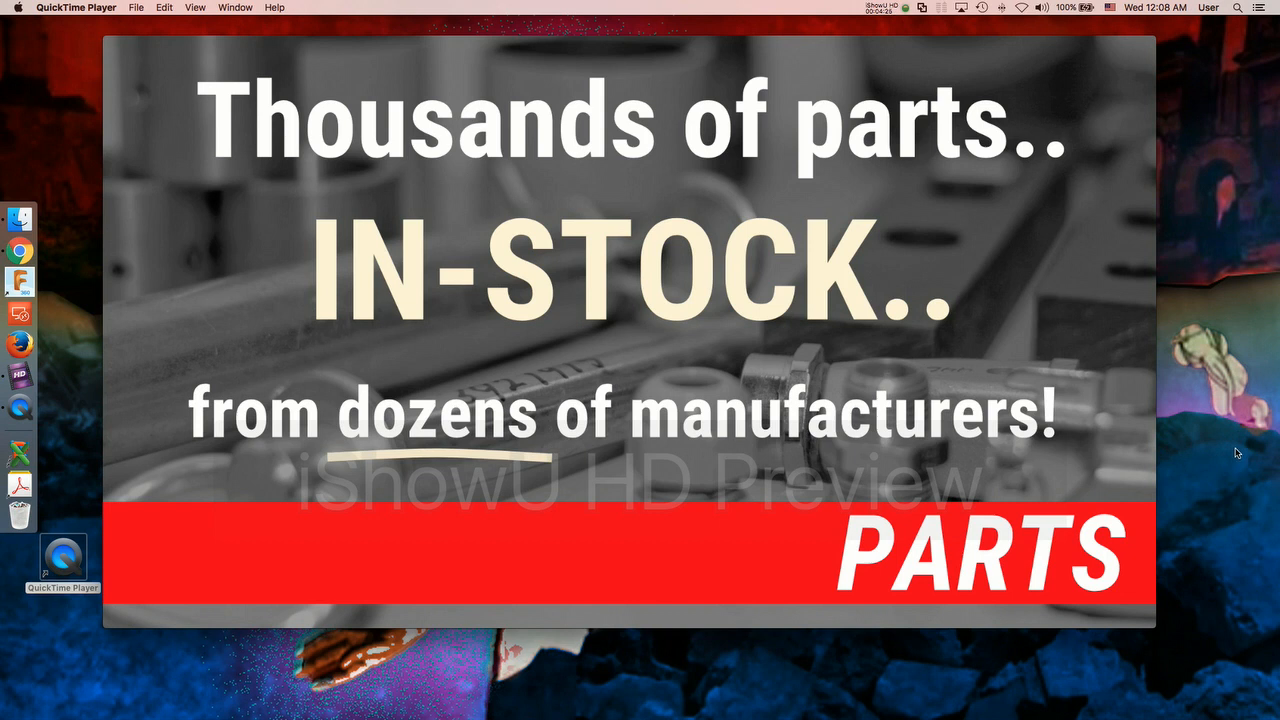
pyautogui.moveTo(1232, 490)
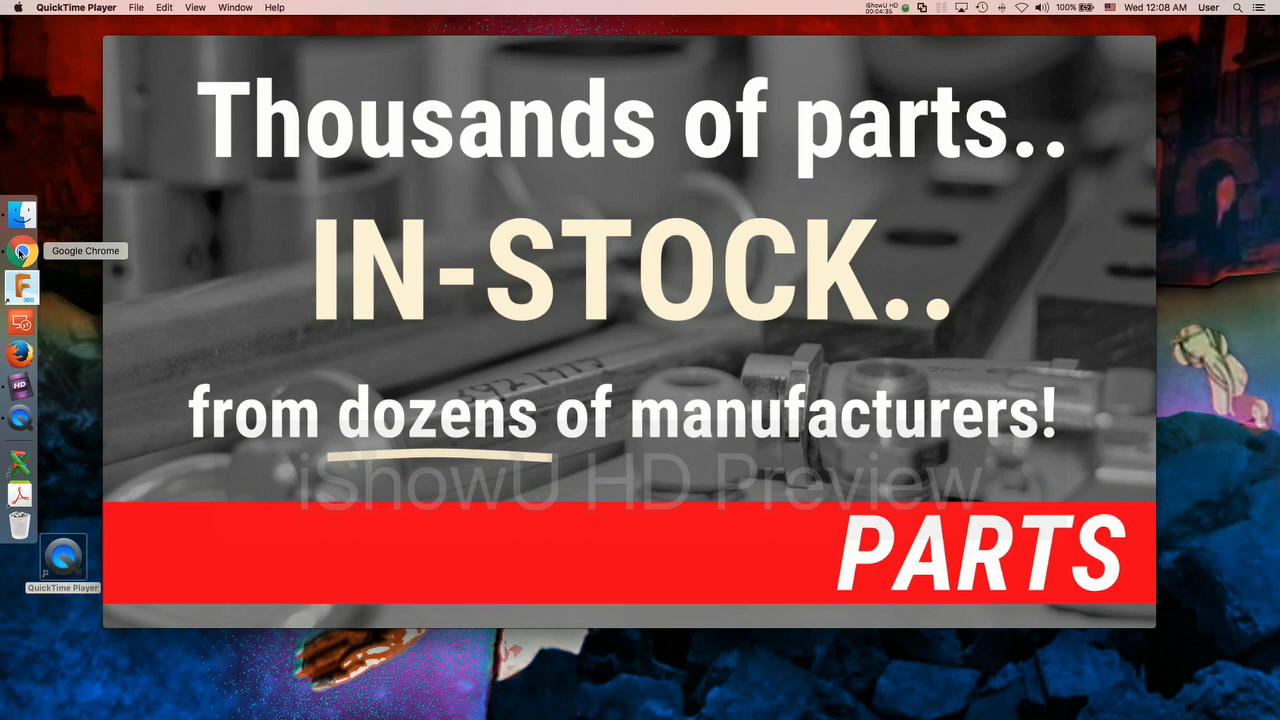
# Return to the Lobby-Parts slide and activate its Thousands of parts title box.
pyautogui.click(20, 250)
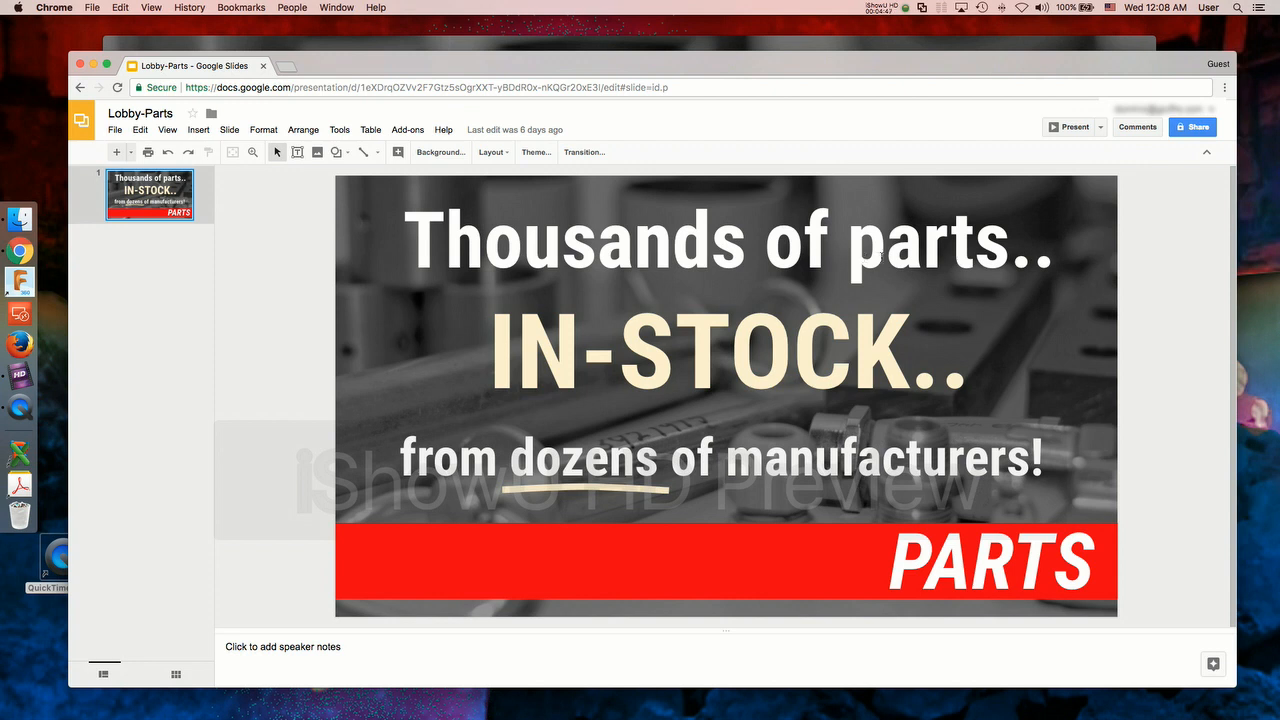
pyautogui.click(728, 240)
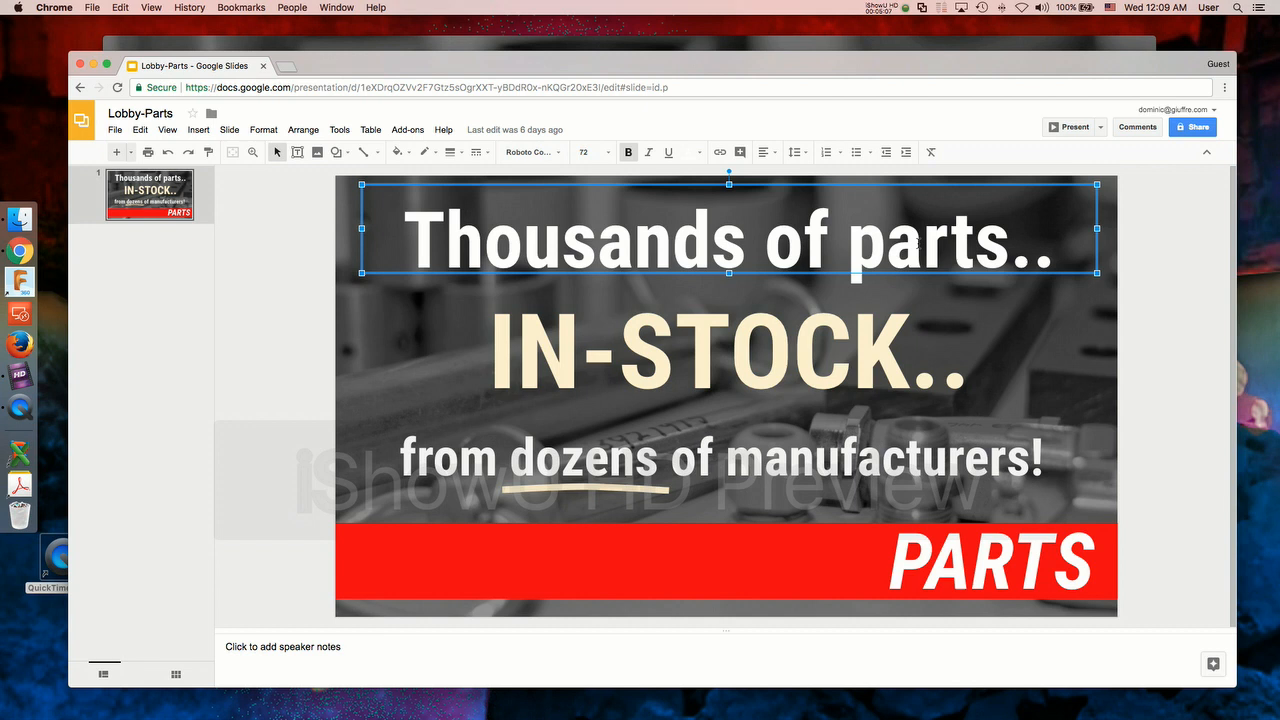
pyautogui.moveTo(78, 560)
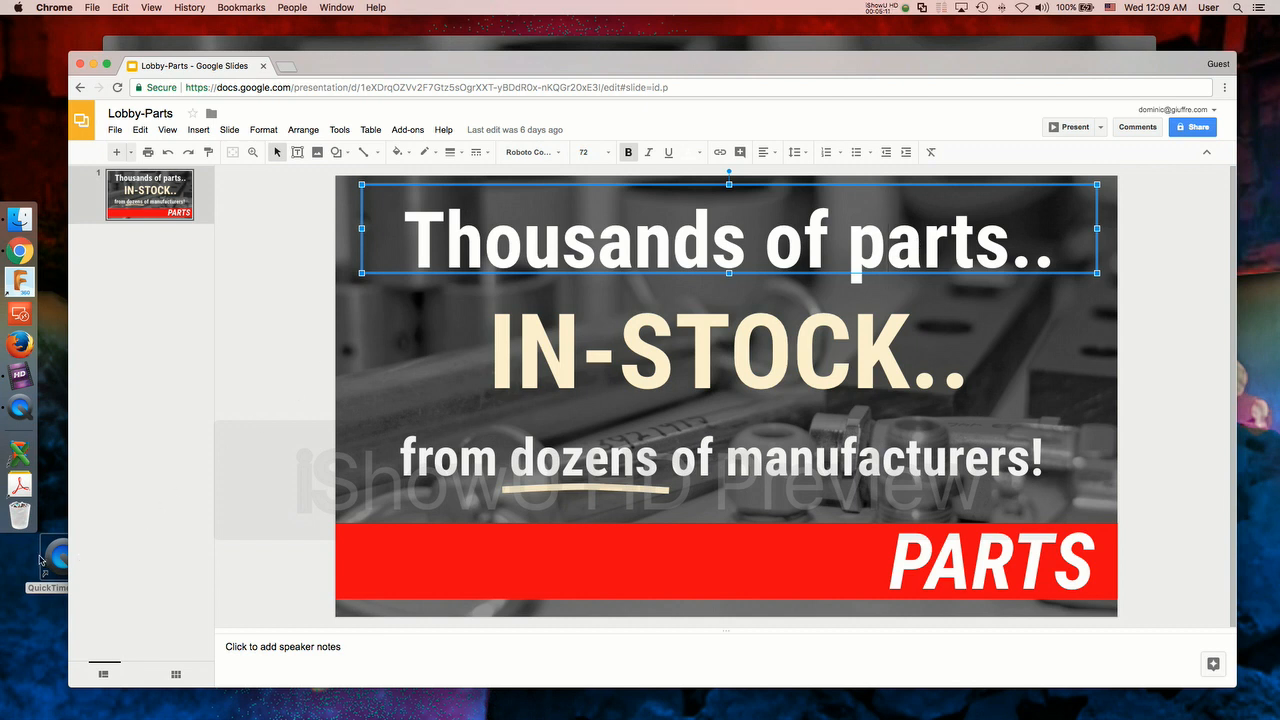
pyautogui.moveTo(234, 398)
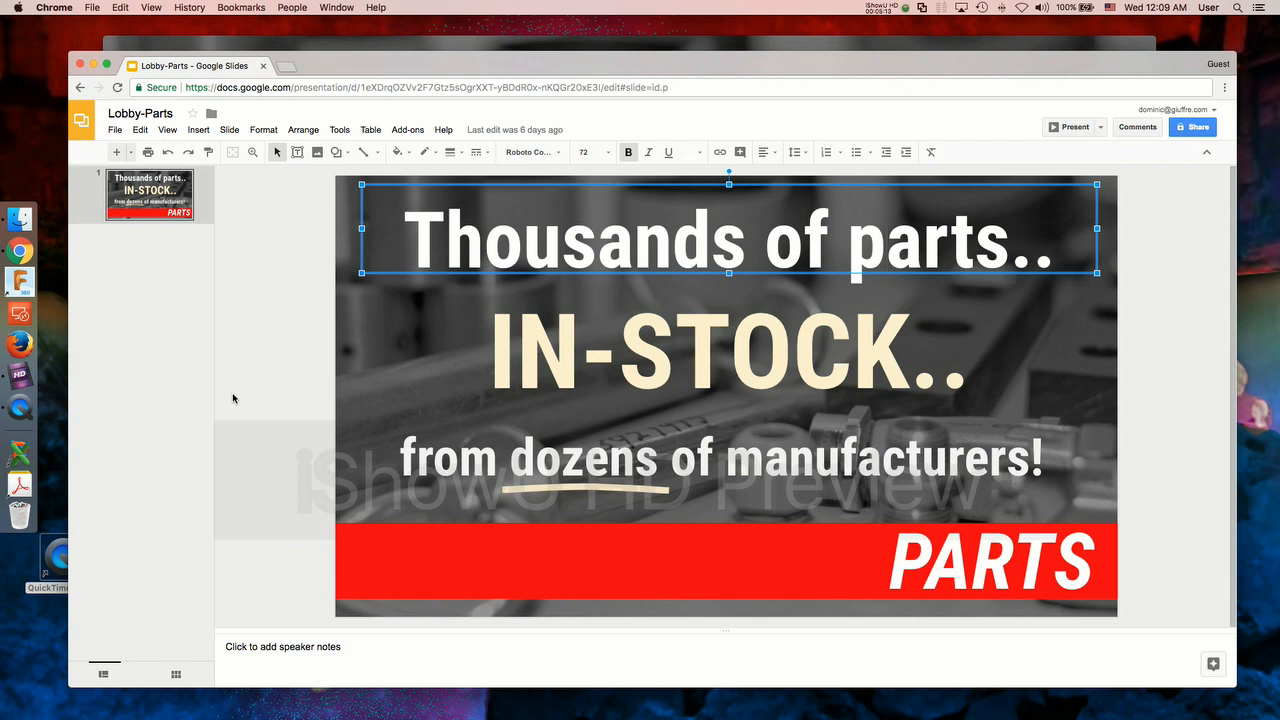
pyautogui.moveTo(238, 398)
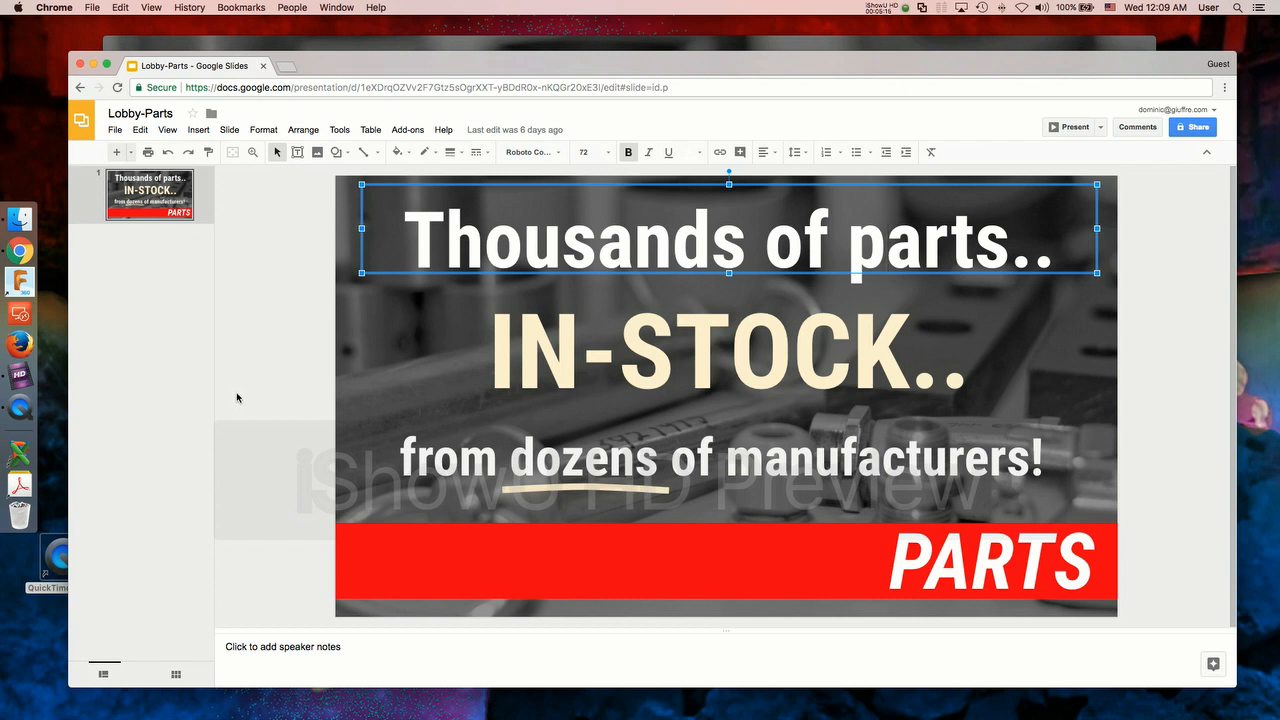